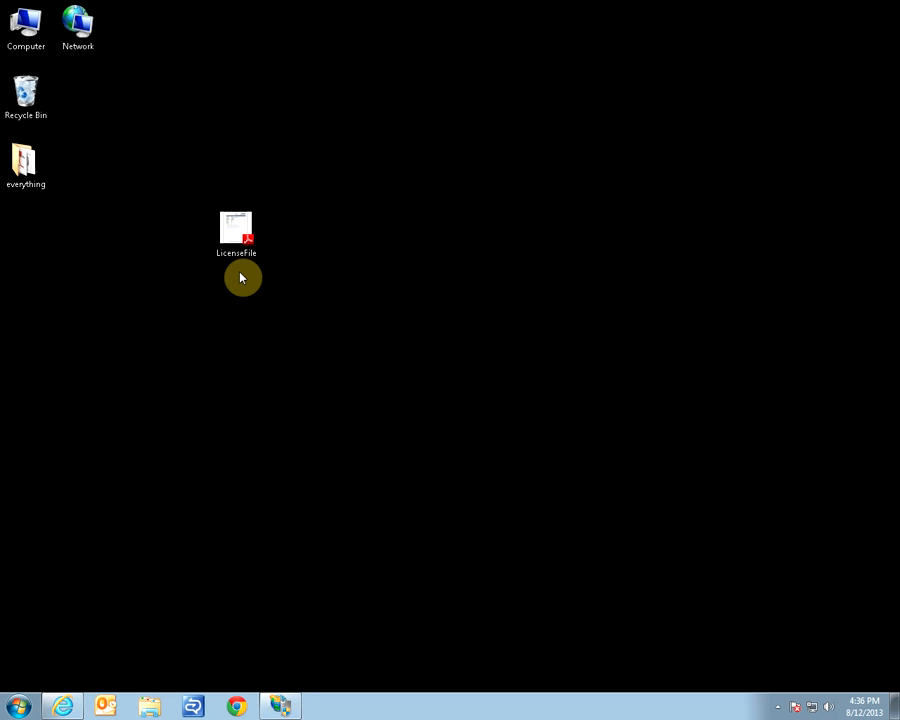
pyautogui.moveTo(200, 218)
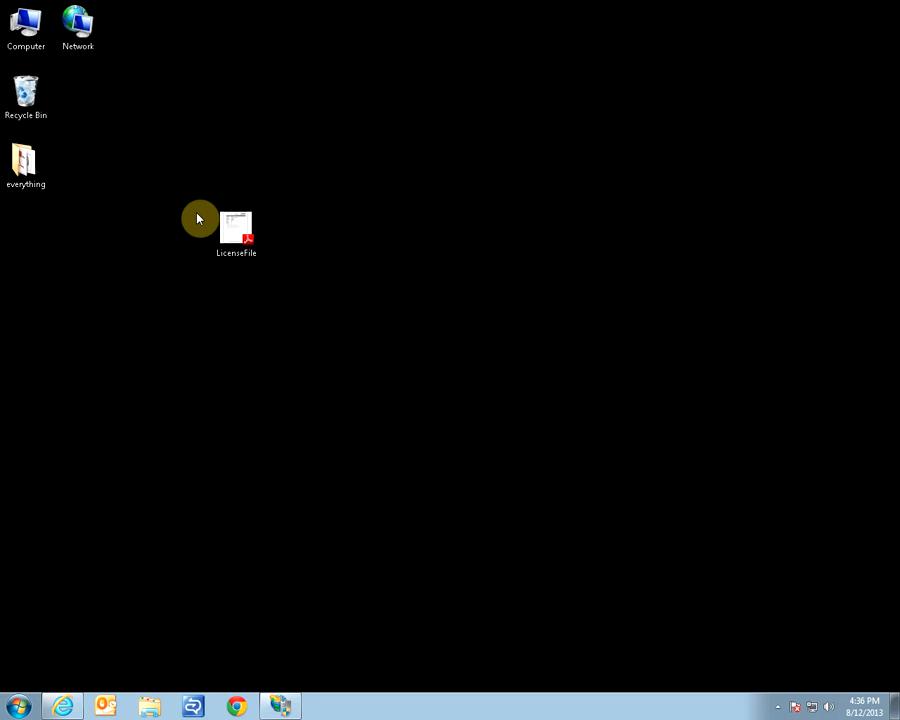
pyautogui.moveTo(241, 279)
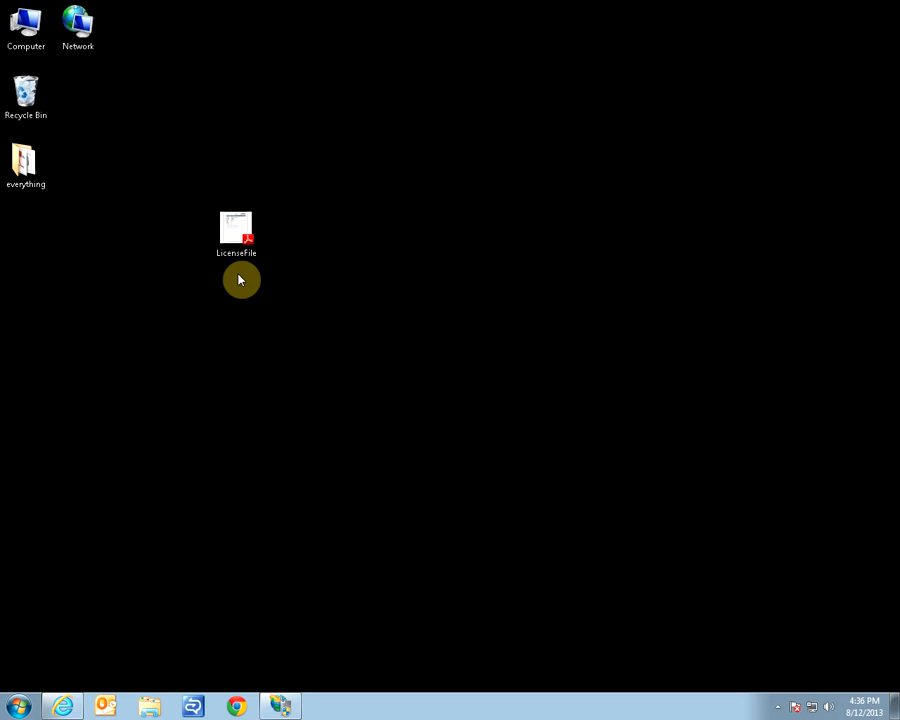
# Open LicenseFile.pdf from the desktop in Adobe Reader to view the license table.
pyautogui.click(236, 228)
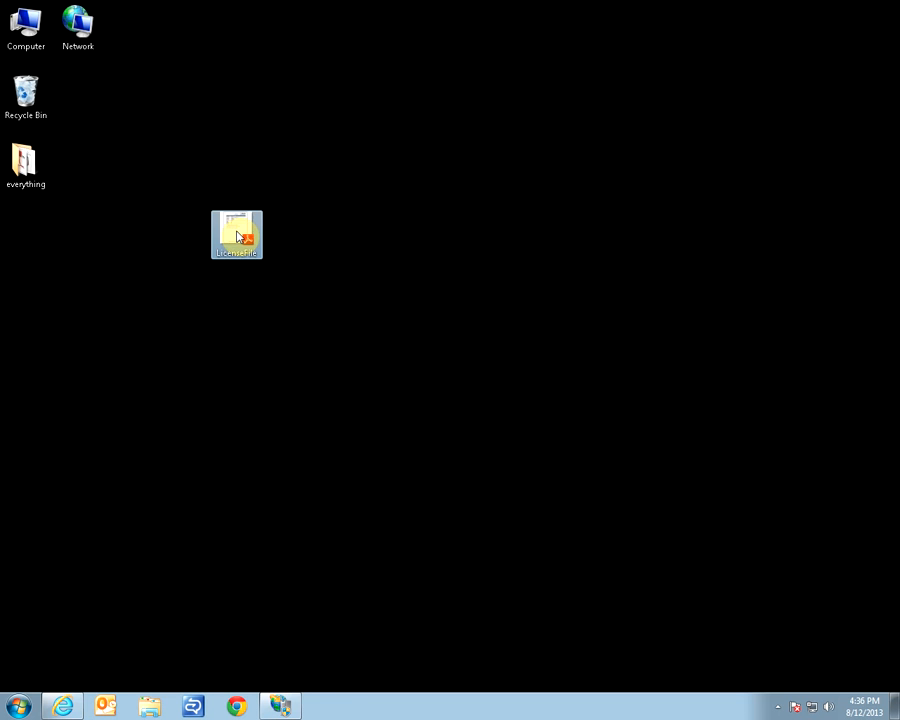
pyautogui.doubleClick(237, 234)
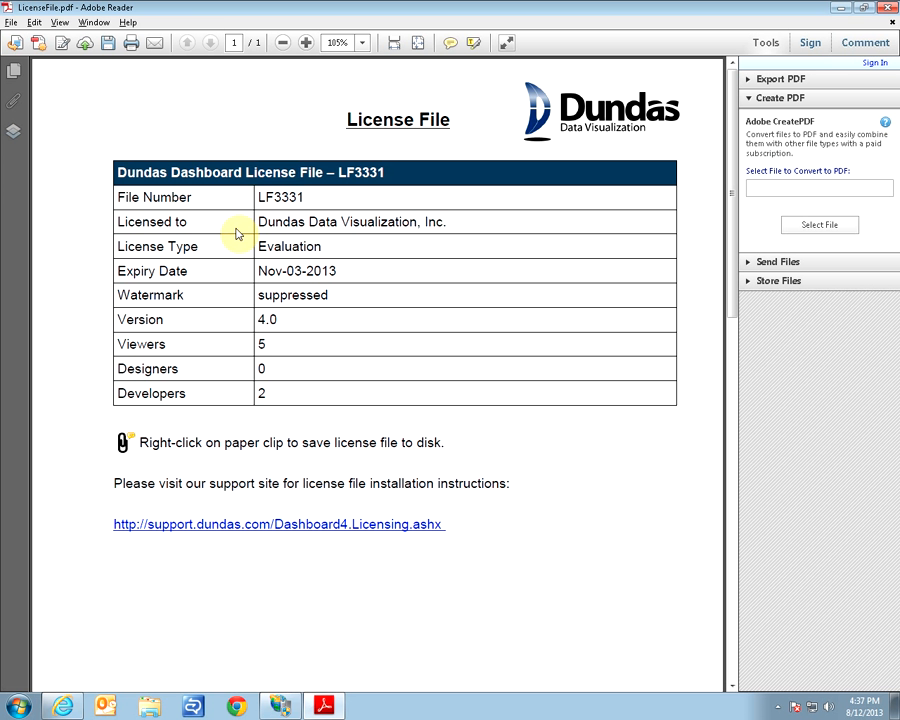
pyautogui.moveTo(188, 322)
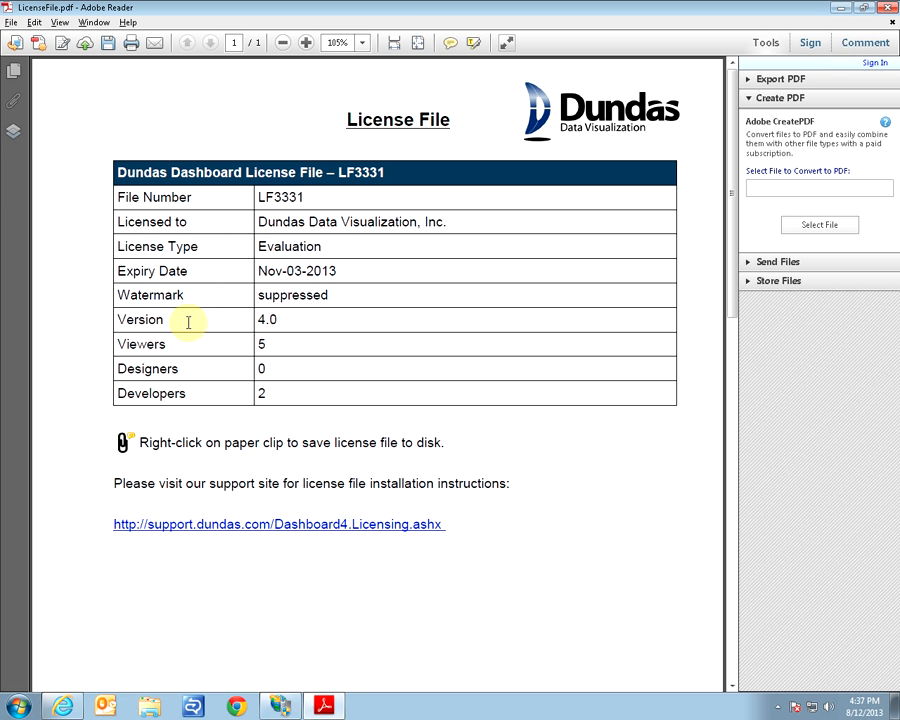
pyautogui.moveTo(308, 328)
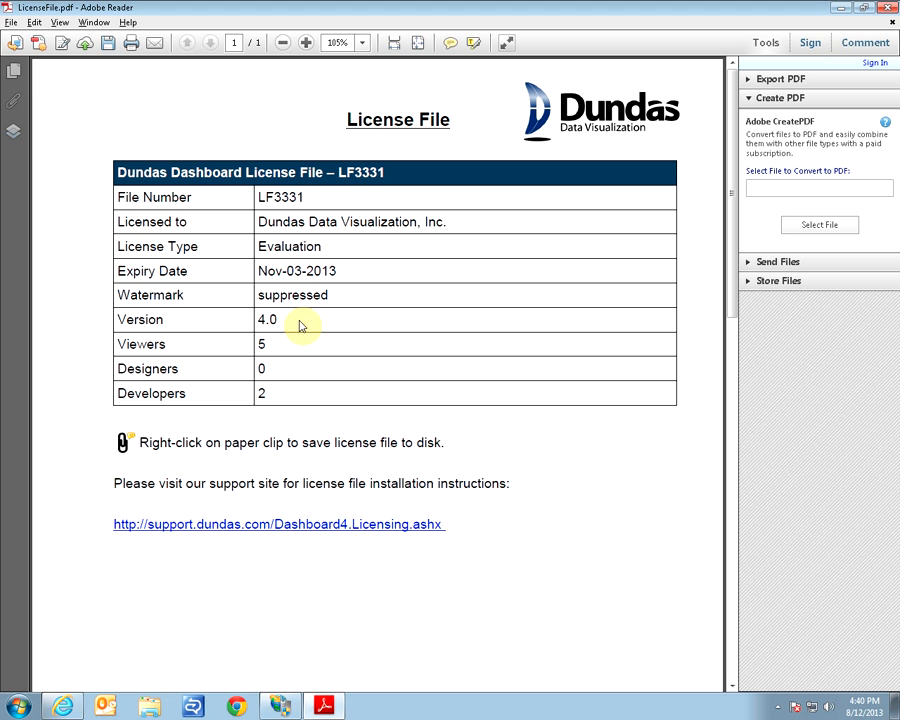
# Save the PDF's embedded license attachment to disk via the paperclip icon.
pyautogui.rightClick(123, 442)
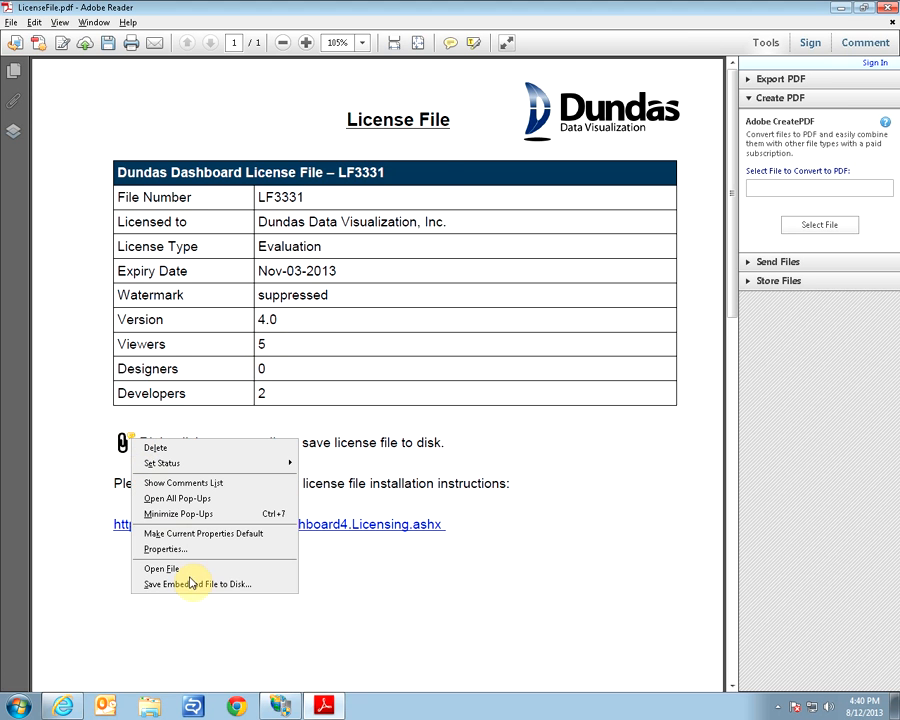
pyautogui.click(196, 584)
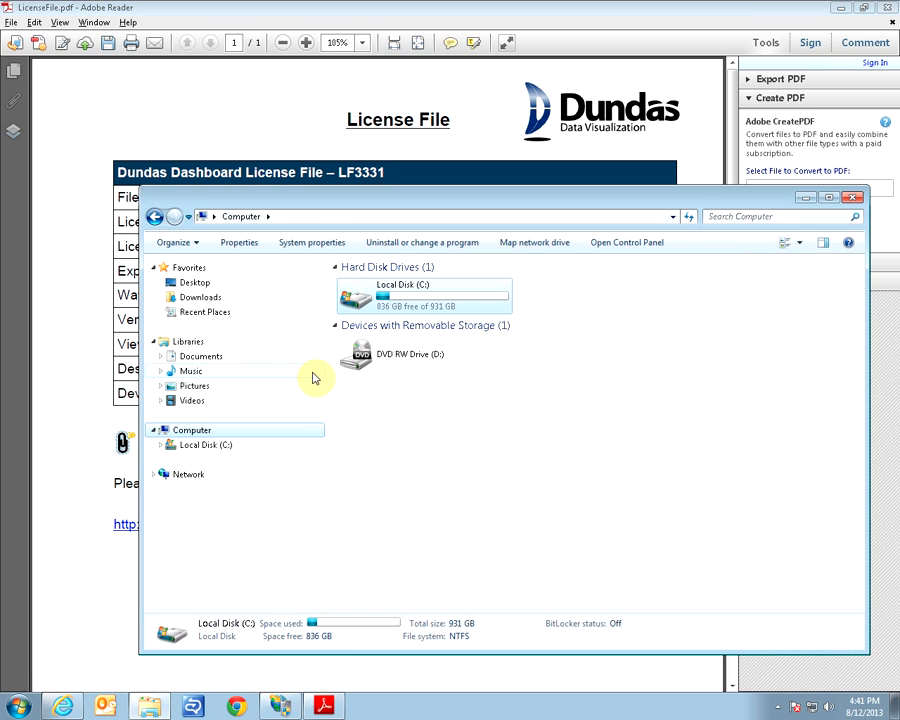
# Browse C: > Program Files > Dundas Data Visualization Inc > Dundas Dashboard.
pyautogui.doubleClick(420, 295)
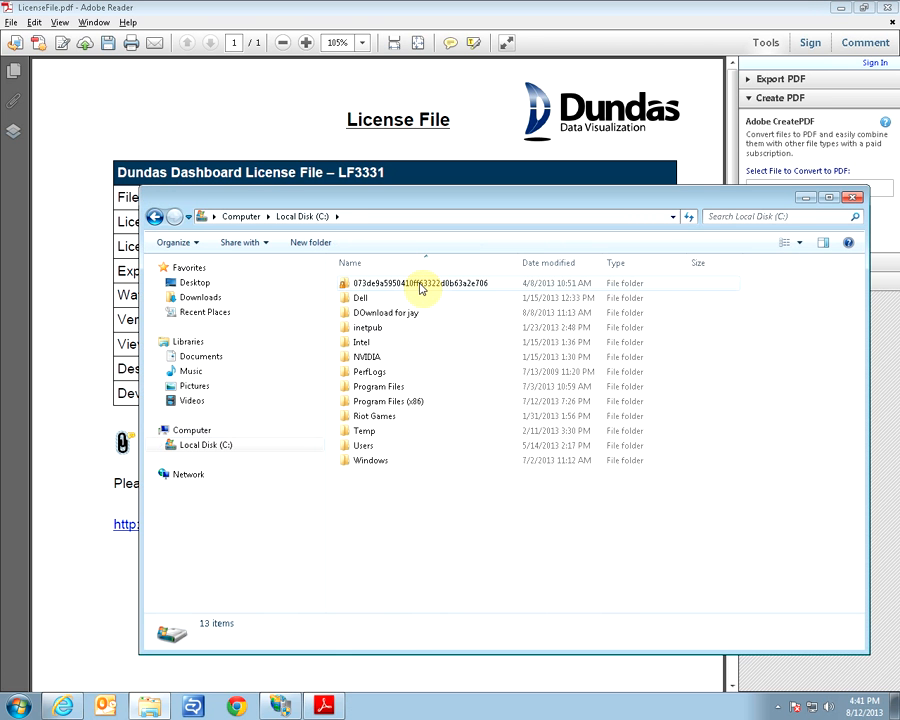
pyautogui.doubleClick(378, 386)
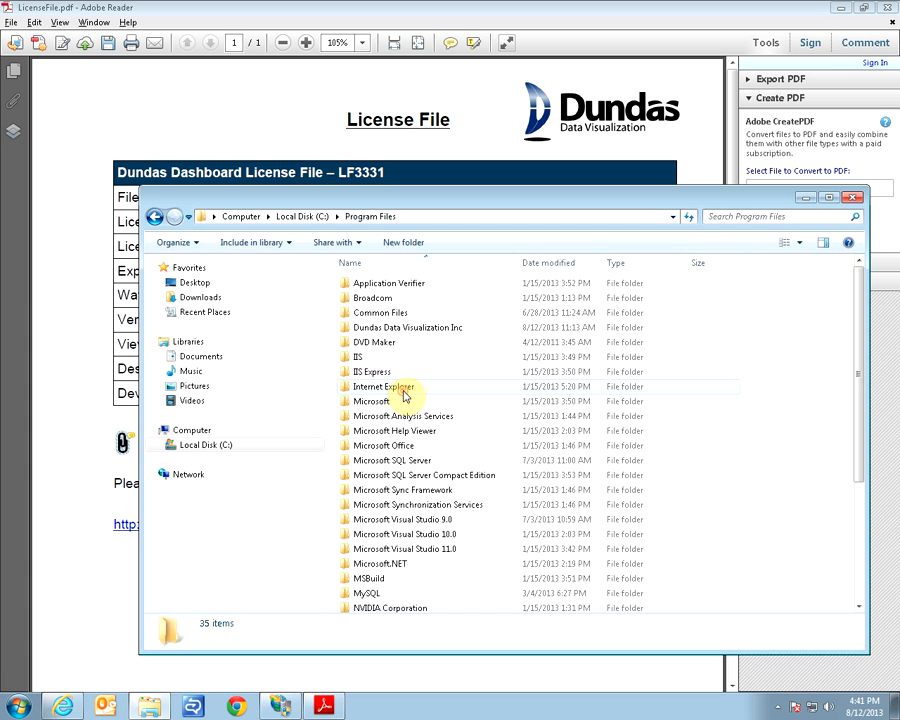
pyautogui.moveTo(410, 388)
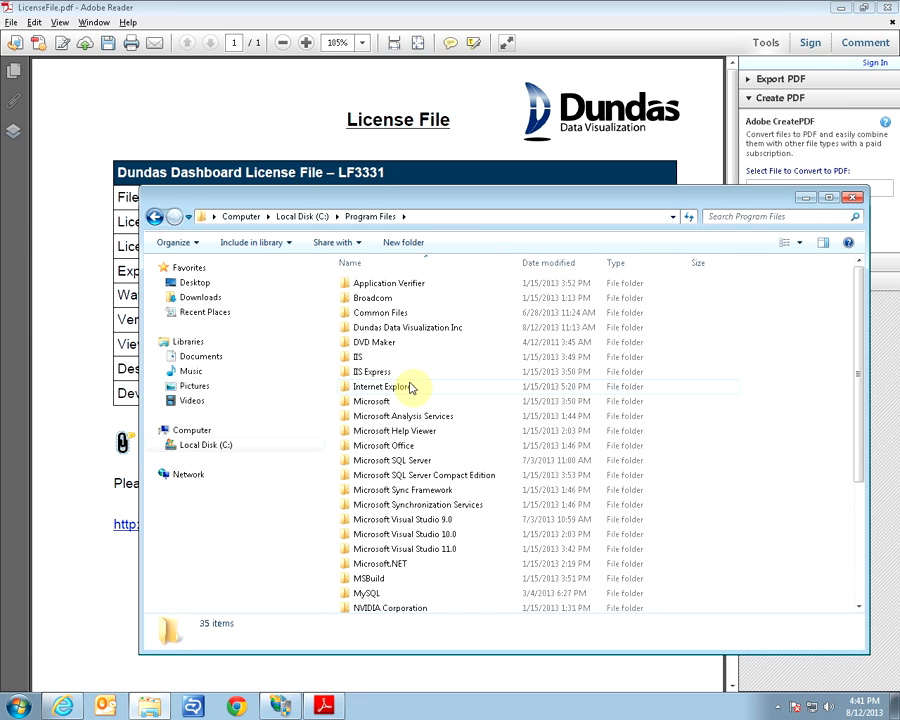
pyautogui.doubleClick(408, 327)
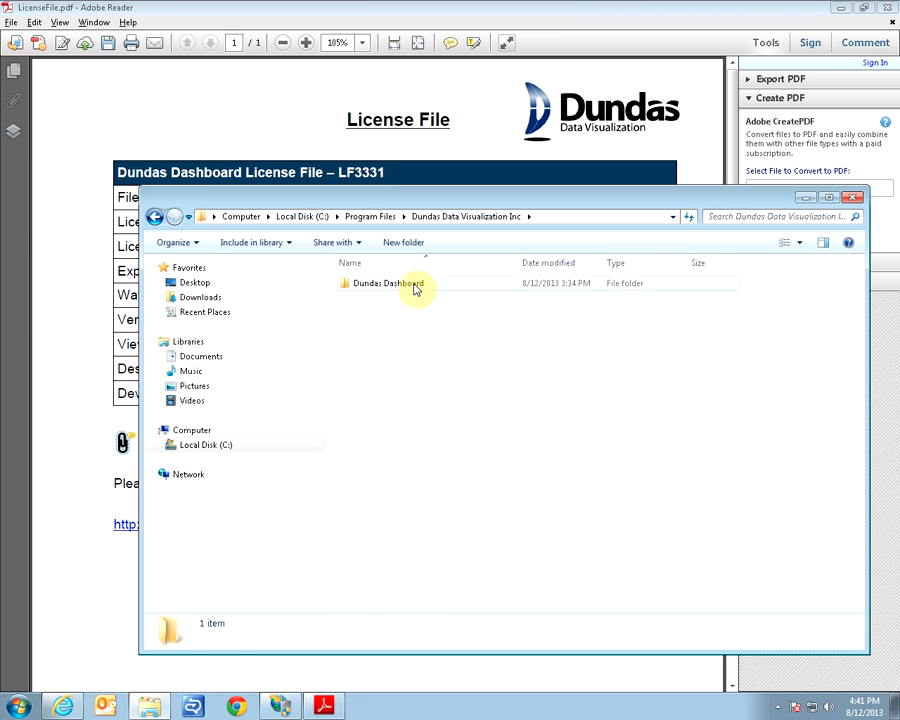
pyautogui.doubleClick(390, 283)
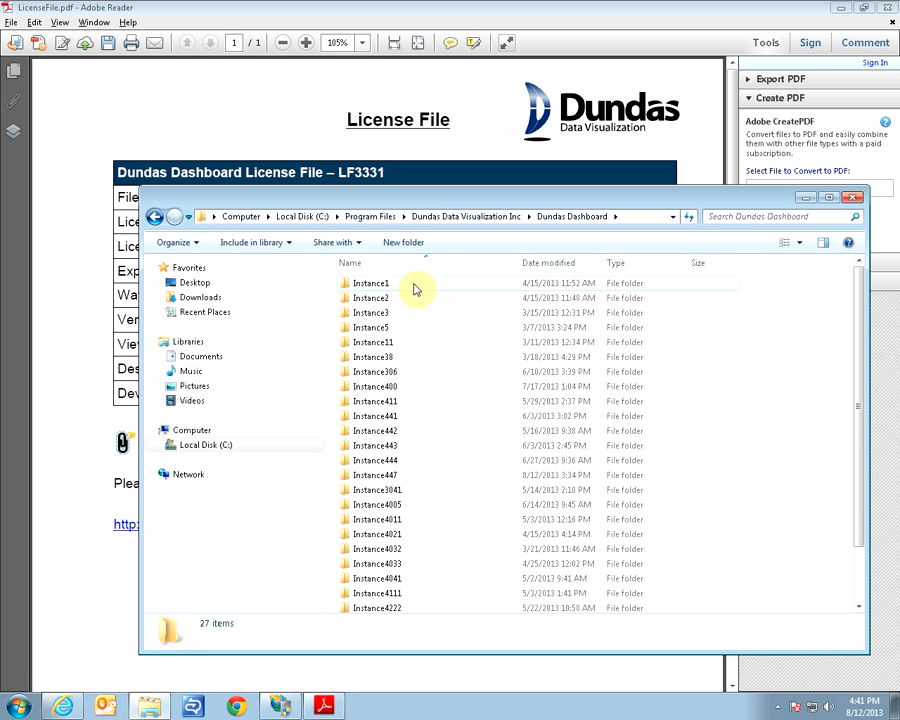
pyautogui.moveTo(405, 475)
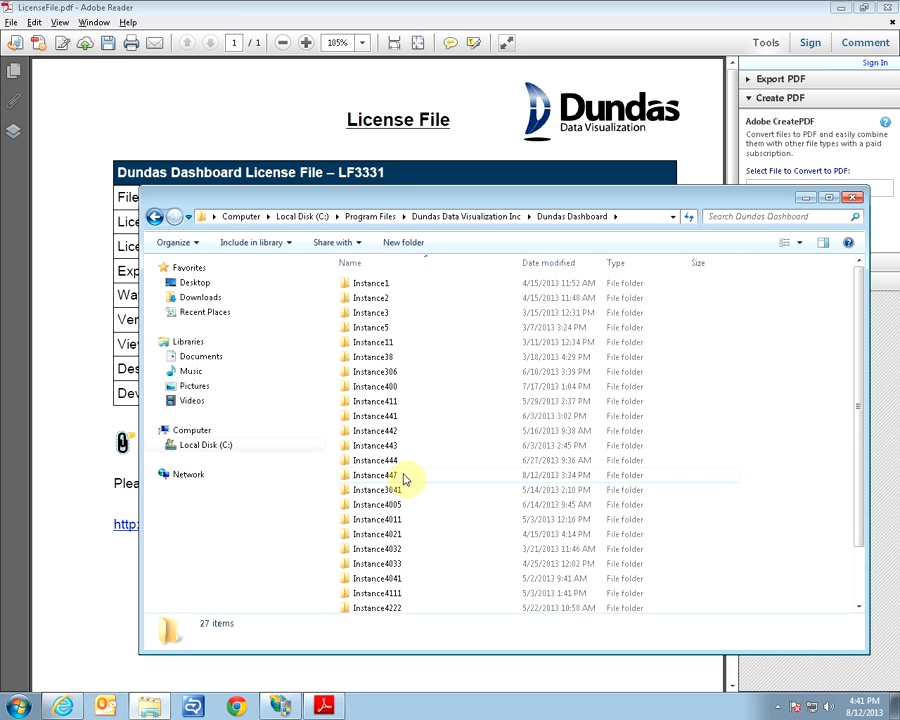
# Launch Dundas.Dashboard.LicenseInstaller from Instance447\Tools\LicenseInstaller.
pyautogui.doubleClick(373, 475)
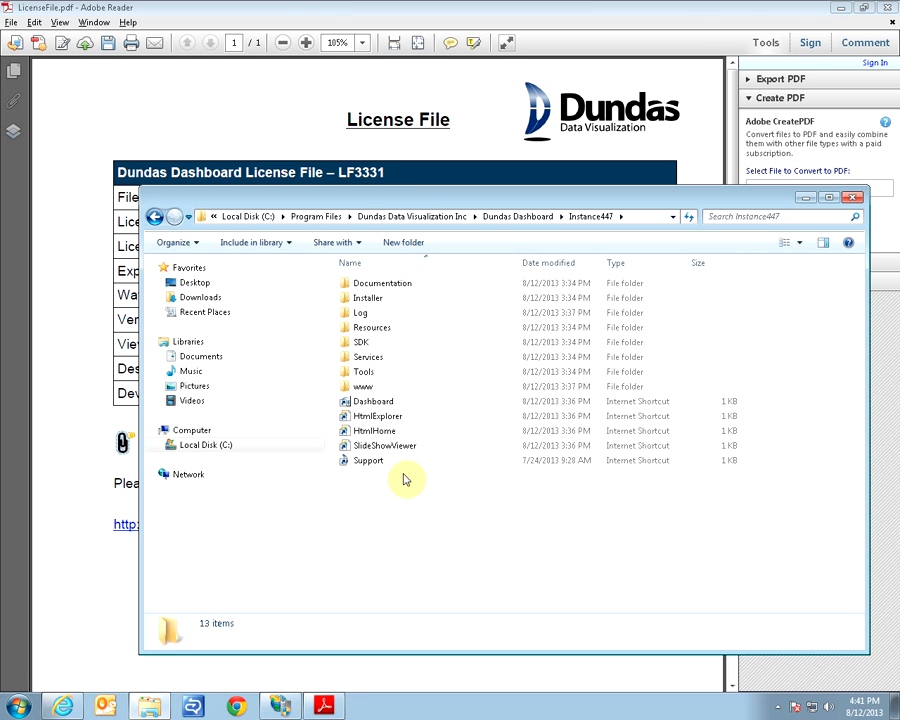
pyautogui.doubleClick(364, 371)
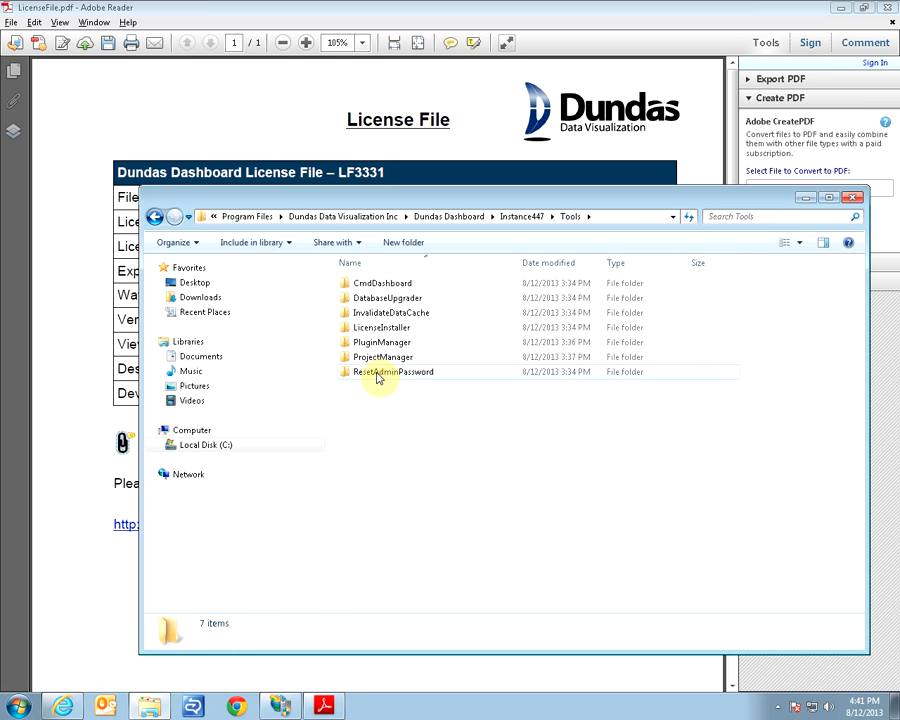
pyautogui.doubleClick(384, 327)
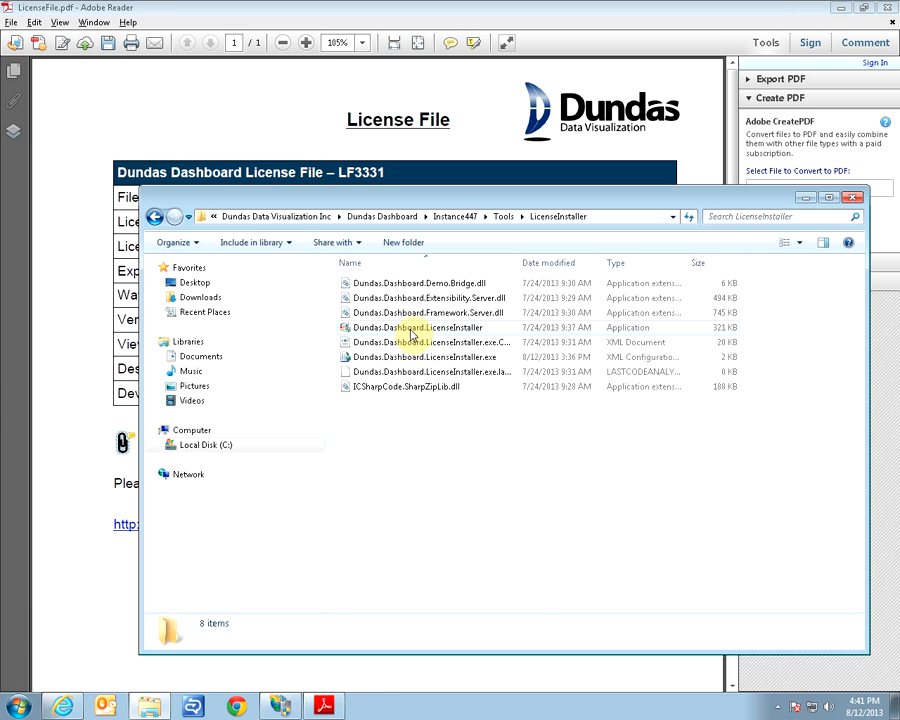
pyautogui.doubleClick(428, 327)
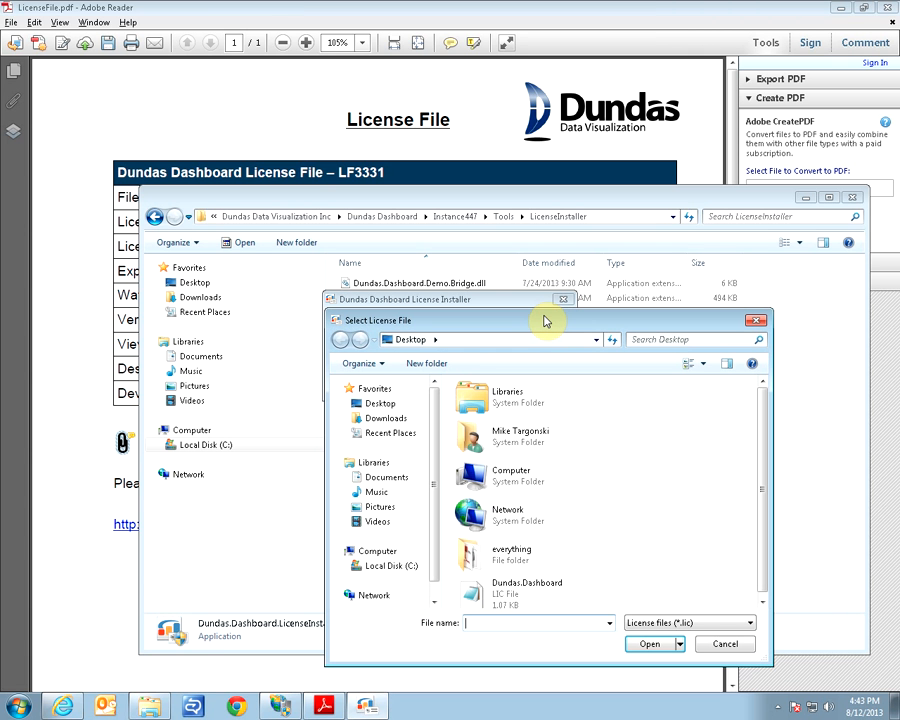
# Load Dundas.Dashboard.lic from the Desktop, then begin choosing the install location.
pyautogui.click(527, 590)
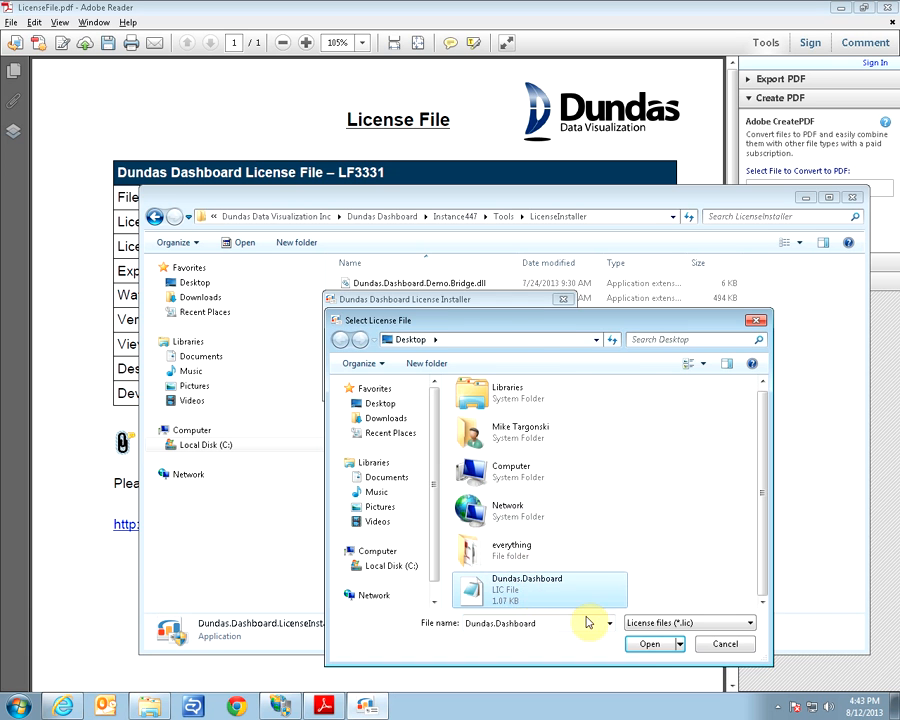
pyautogui.click(649, 643)
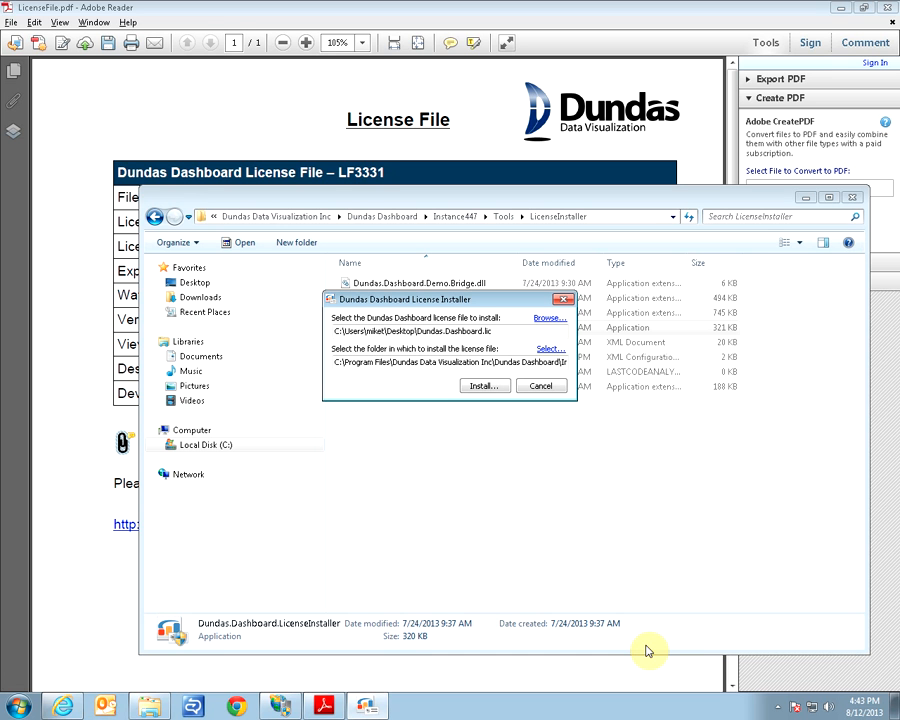
pyautogui.click(551, 349)
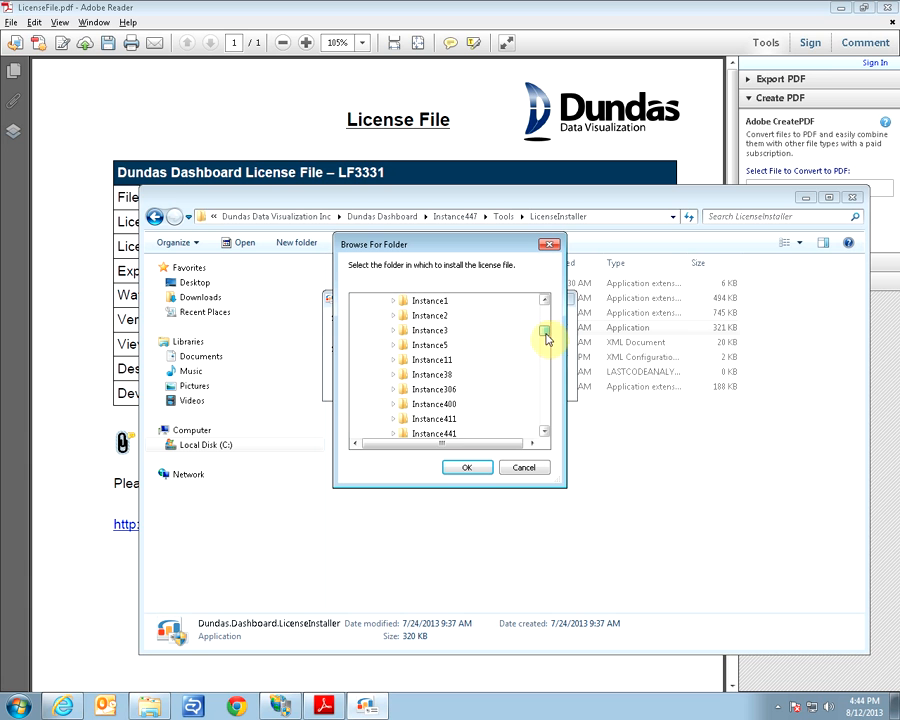
# Pick Instance447 > www > App_Data > Licenses as the install folder.
pyautogui.click(405, 345)
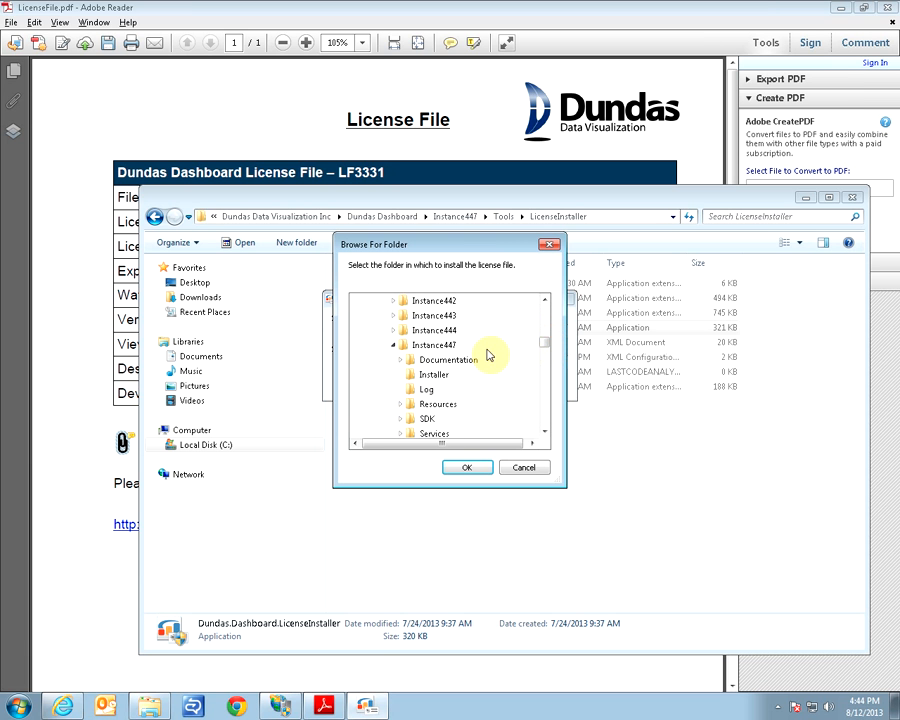
pyautogui.moveTo(538, 349)
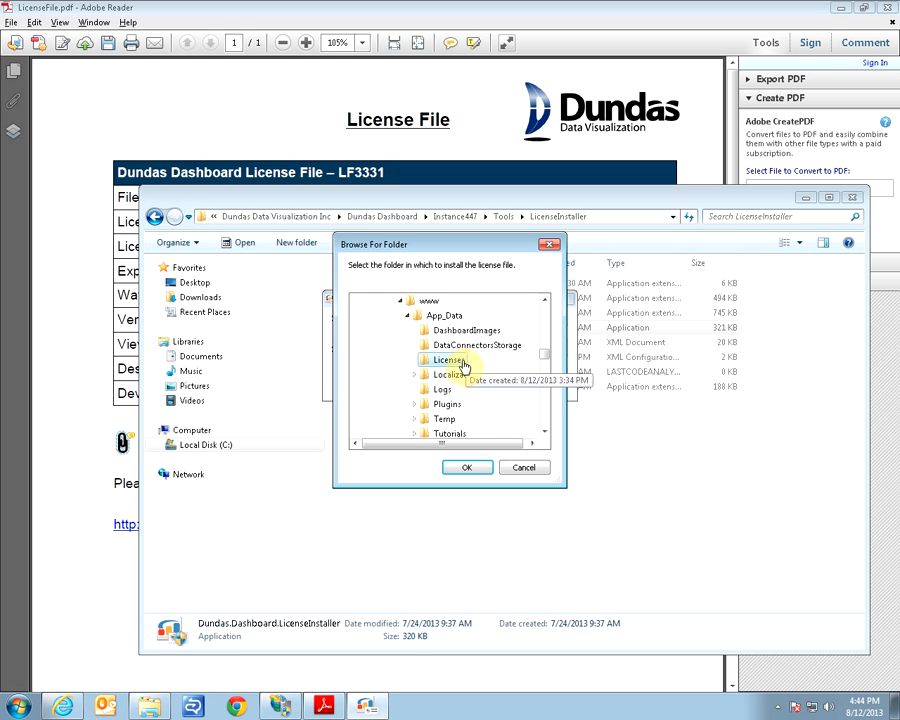
pyautogui.click(466, 467)
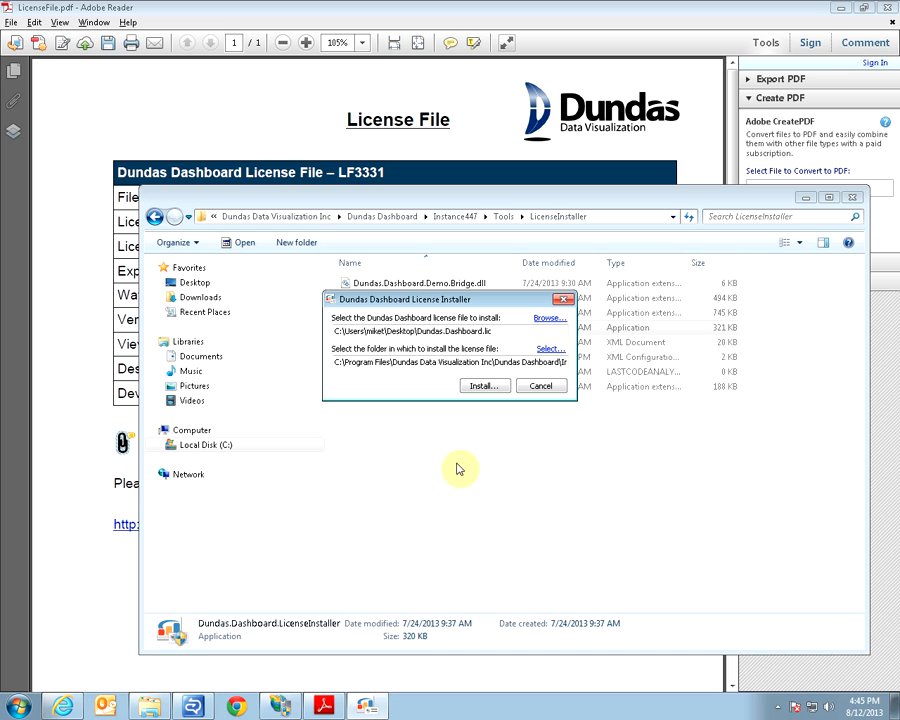
pyautogui.moveTo(483, 417)
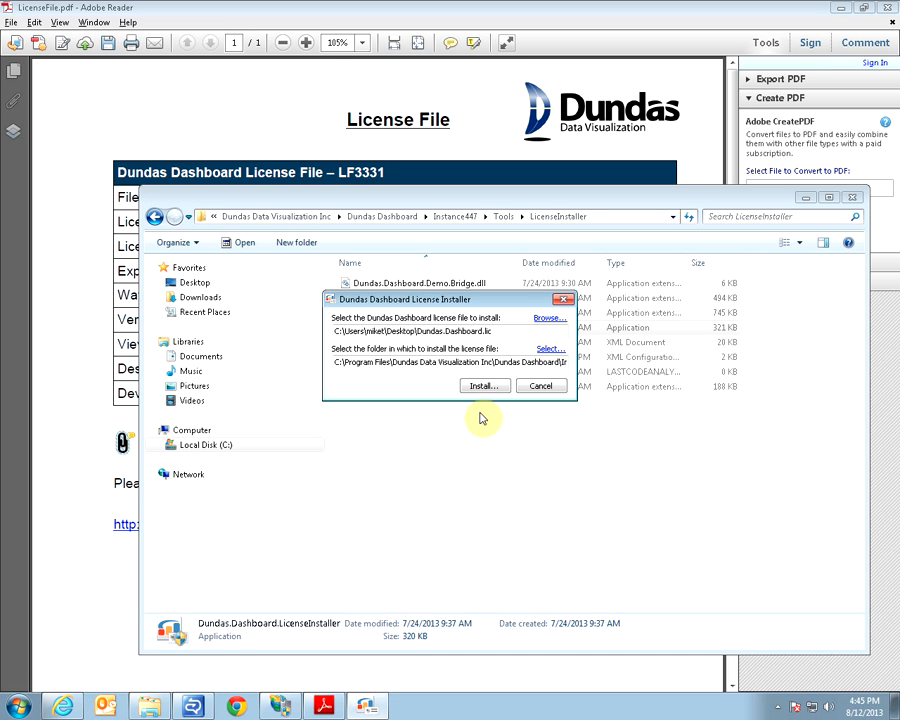
# Install the license, confirming Yes to overwrite the existing license file.
pyautogui.click(483, 386)
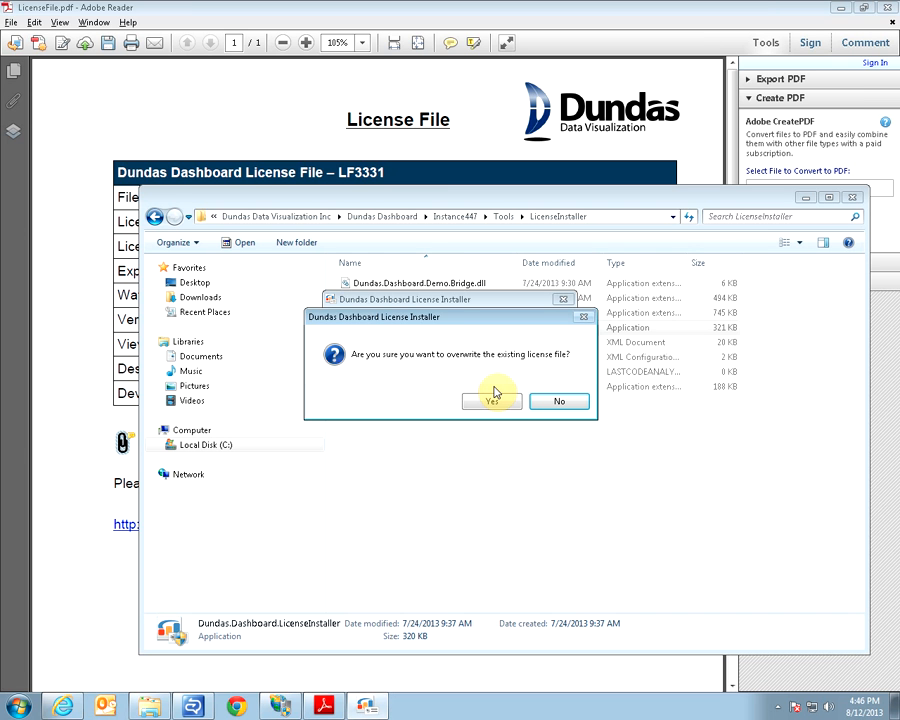
pyautogui.click(490, 401)
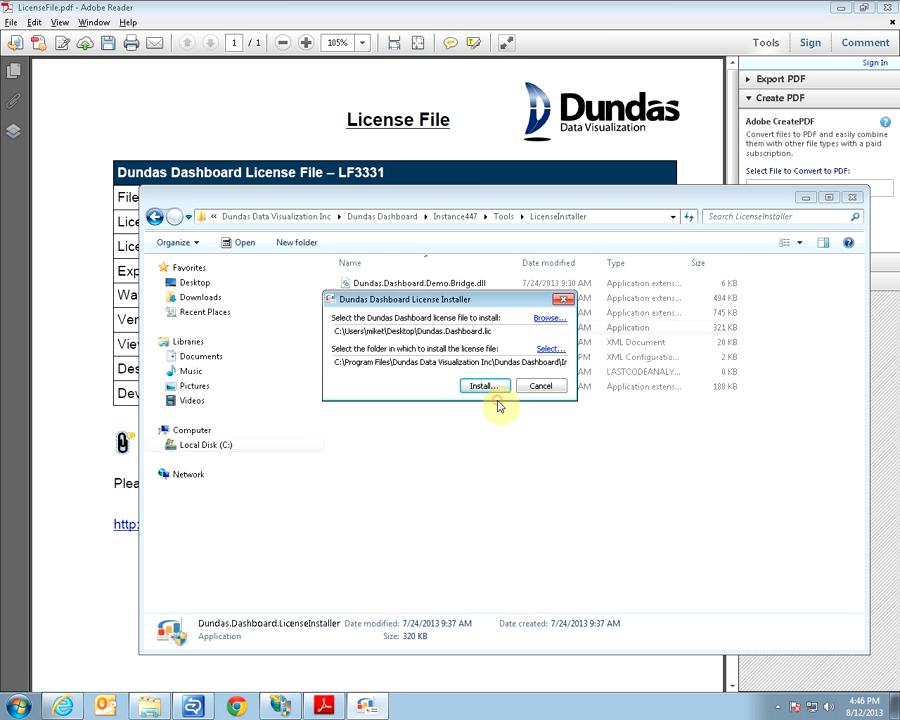
pyautogui.click(483, 386)
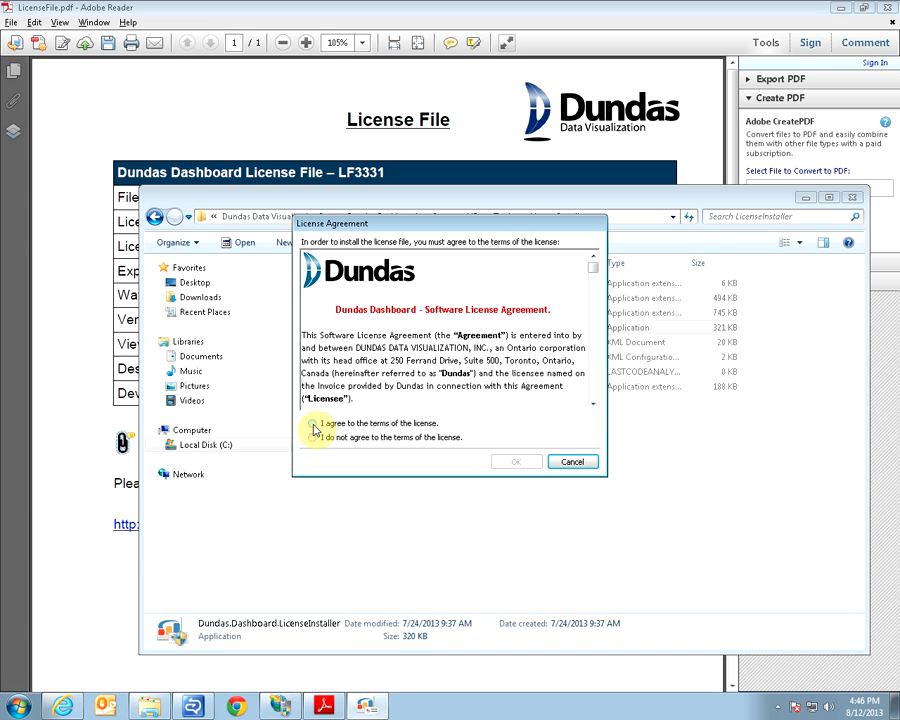
# Agree to the license terms, confirm, and dismiss the success message.
pyautogui.click(318, 423)
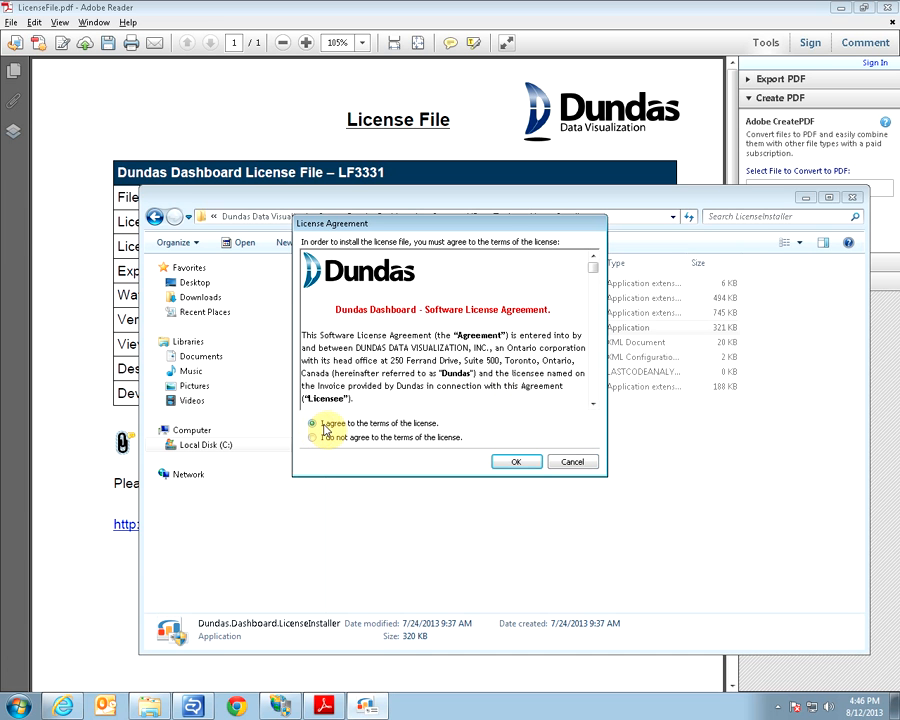
pyautogui.click(516, 461)
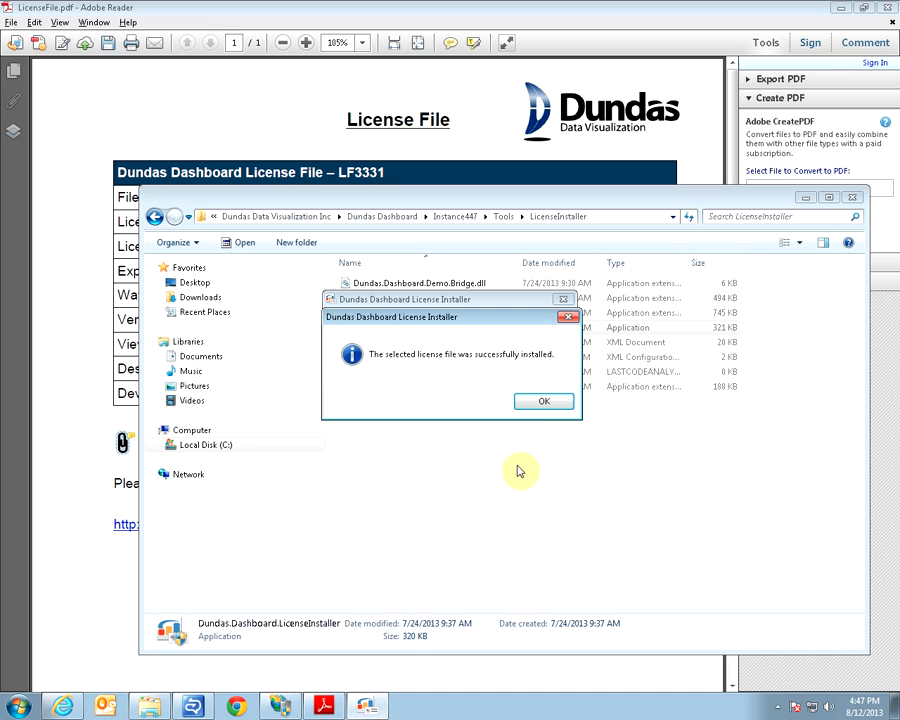
pyautogui.moveTo(544, 401)
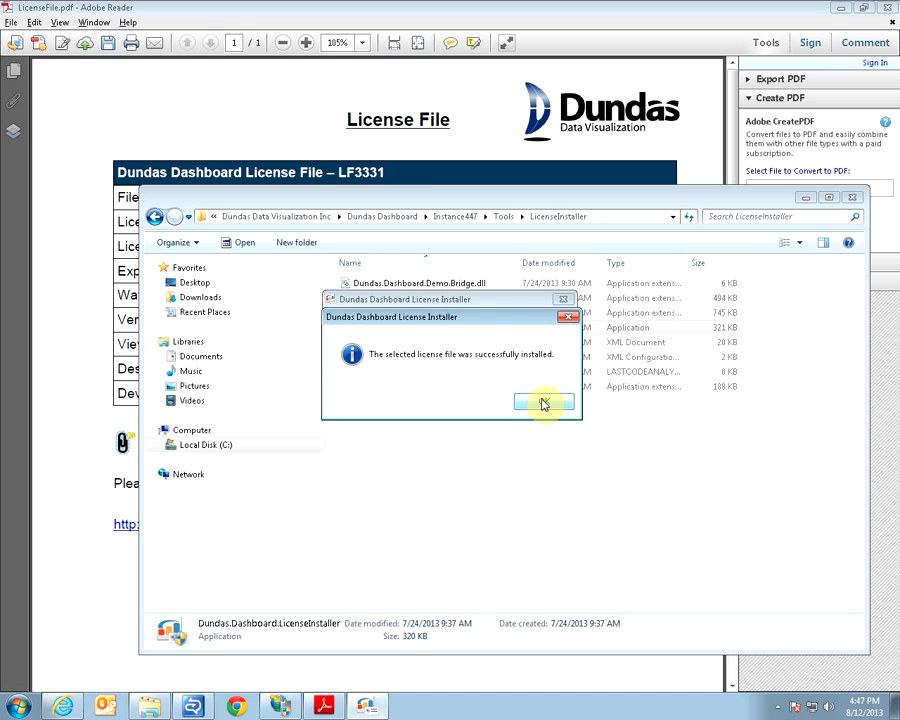
pyautogui.click(544, 402)
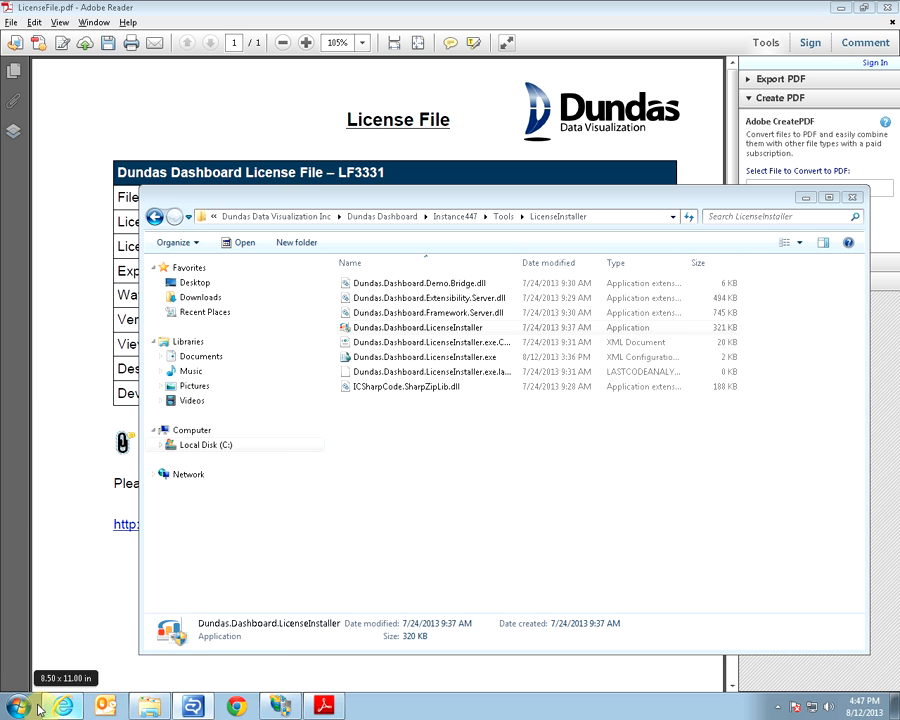
# Open IIS Manager's Application Pools list to see the Dundas Dashboard pools.
pyautogui.click(13, 706)
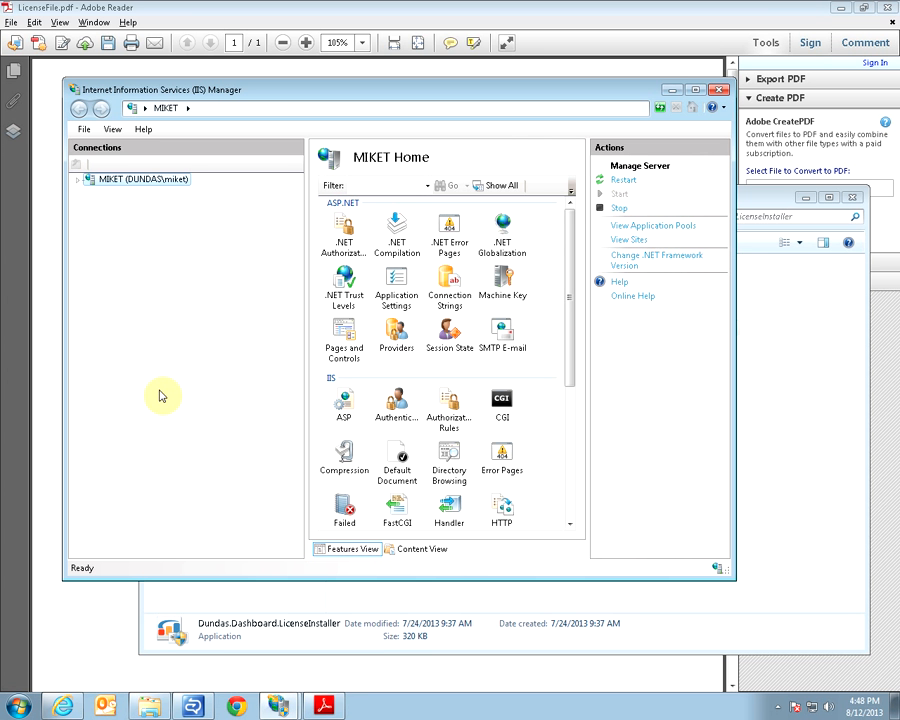
pyautogui.click(78, 179)
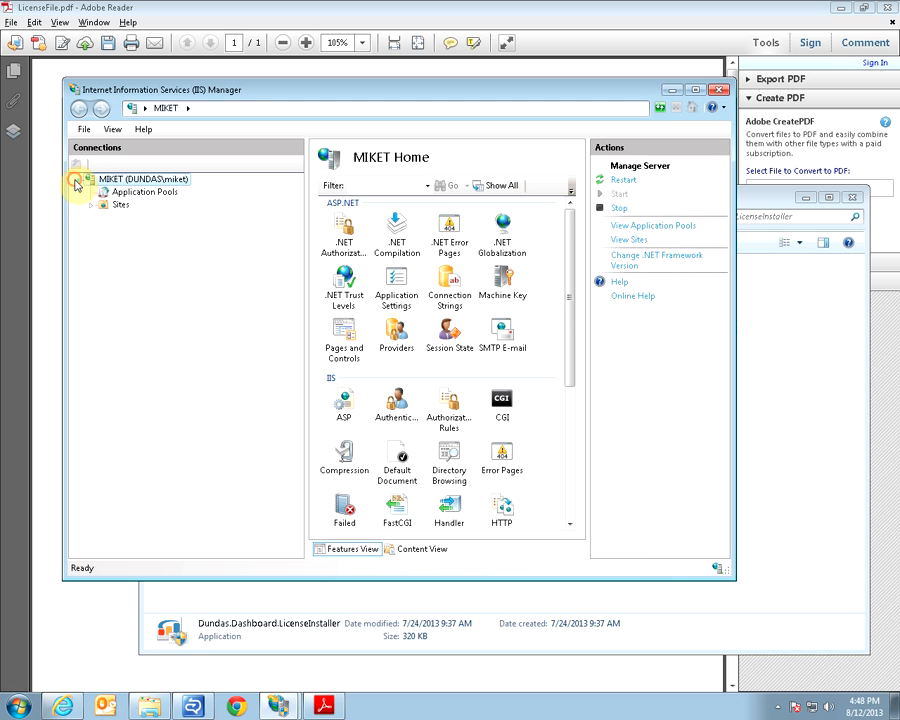
pyautogui.click(145, 191)
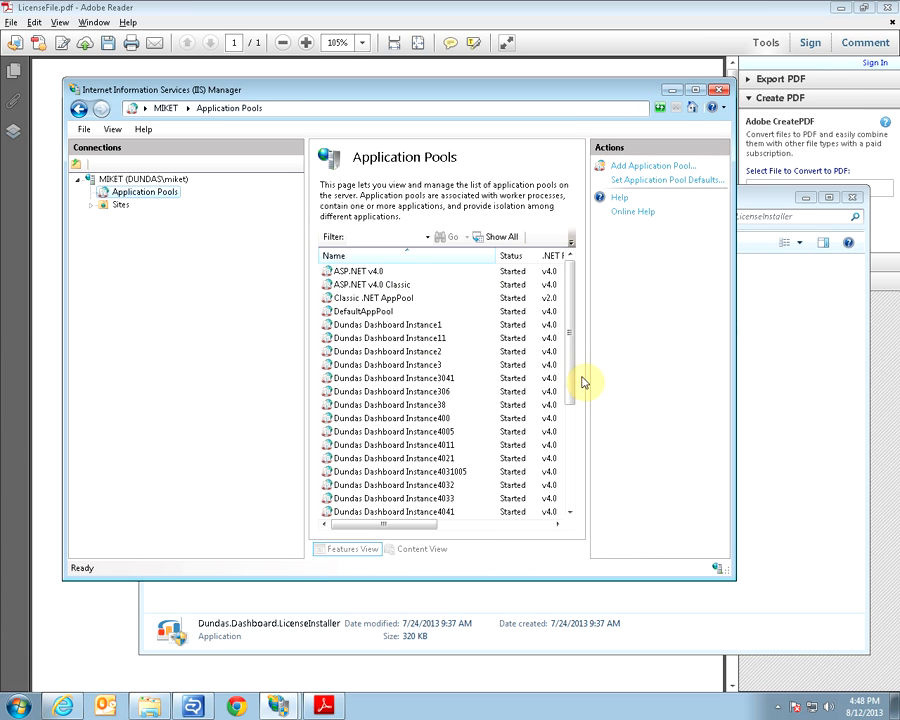
pyautogui.scroll(-3)
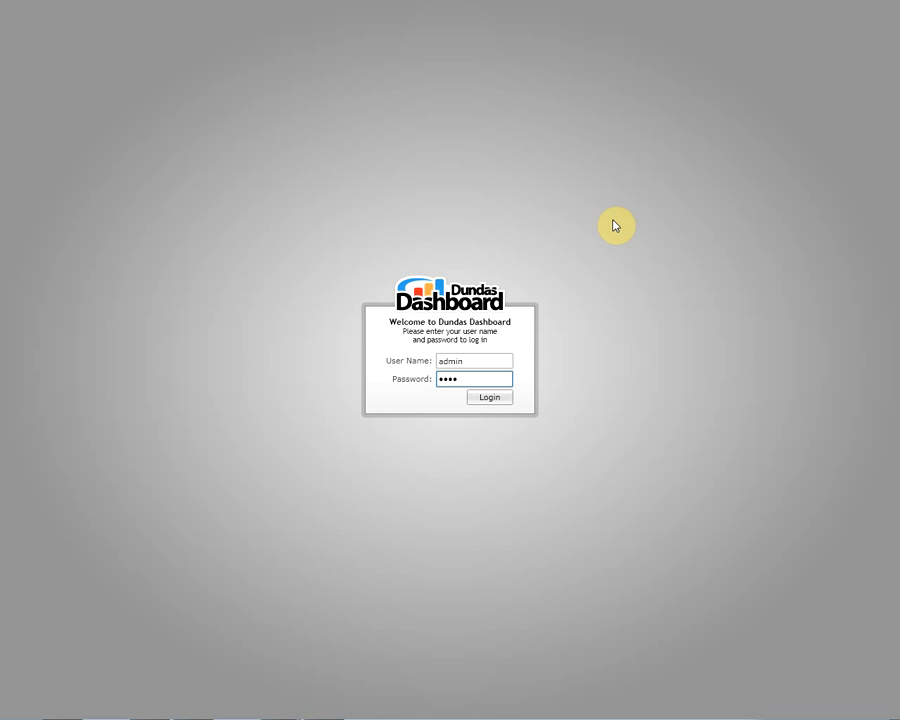
# Log in to Dundas Dashboard as admin and reach the Home page.
pyautogui.click(489, 397)
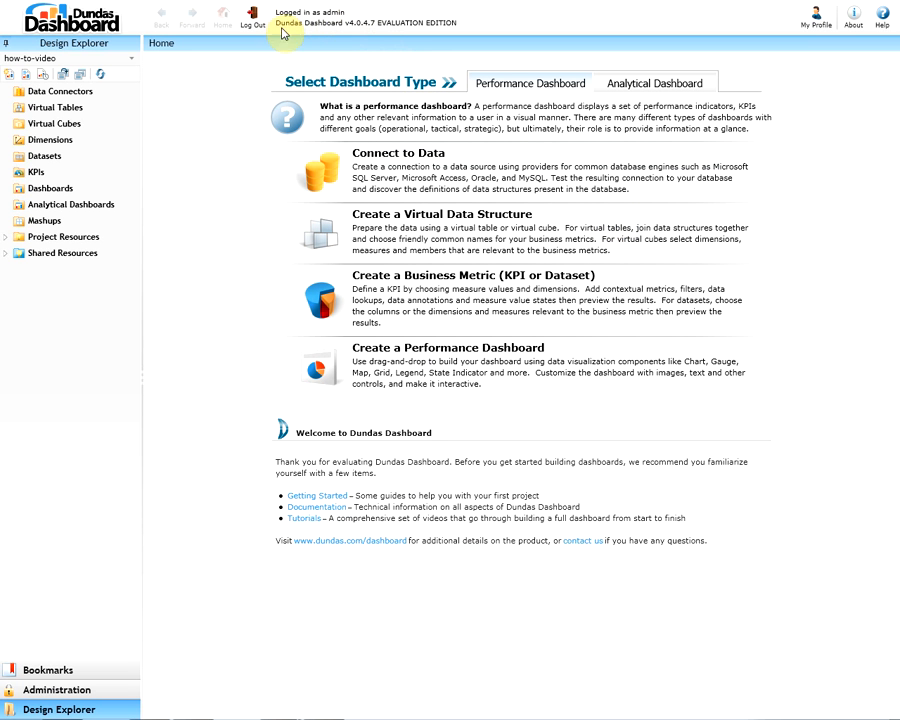
pyautogui.moveTo(363, 48)
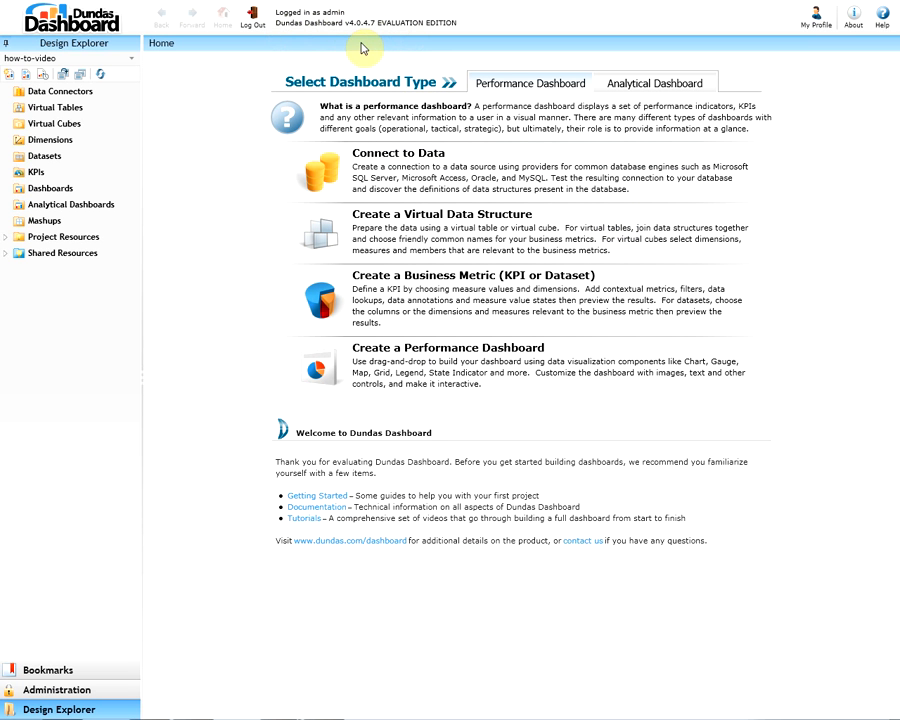